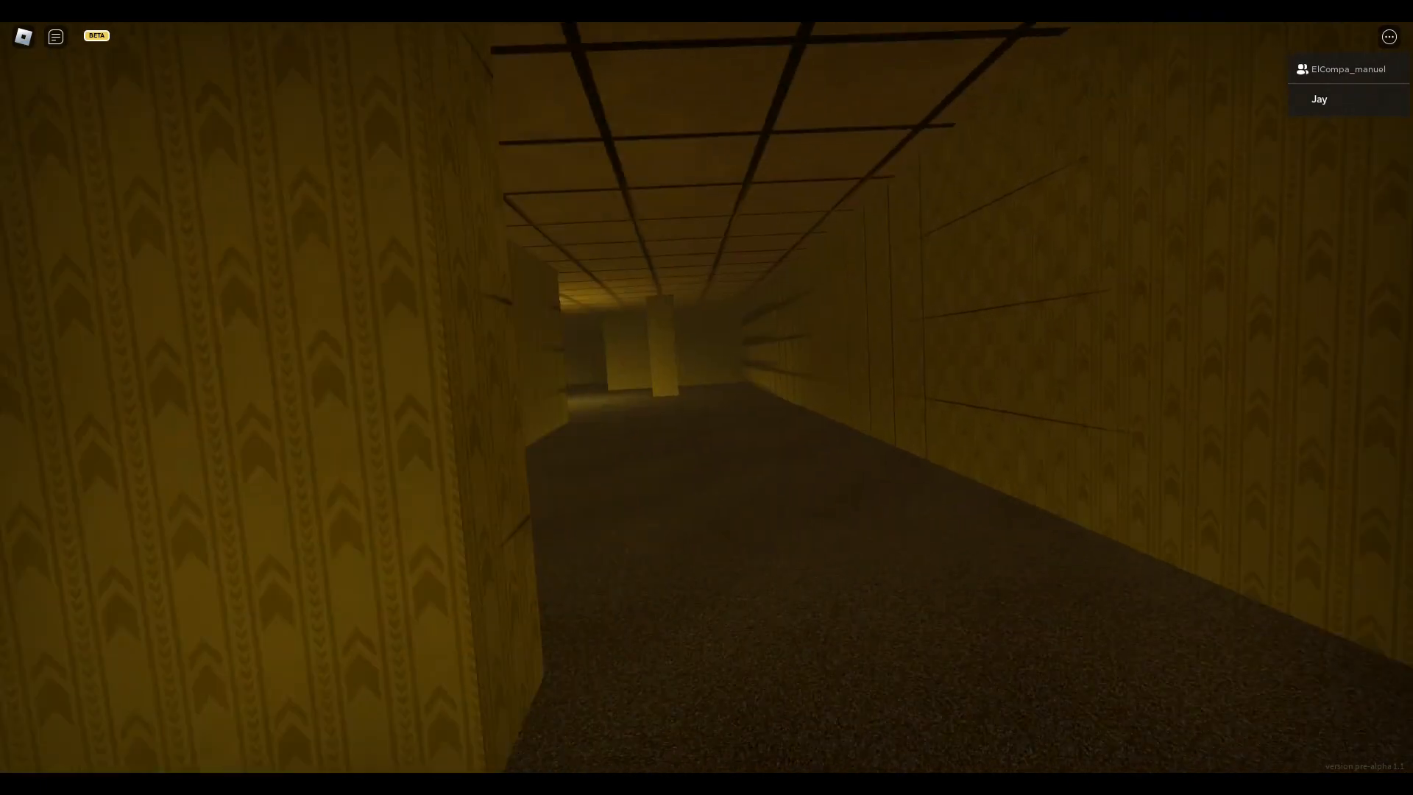
Toggle the How to Play guide with B to review movement, flashlight and camera controls, then dismiss it
key(b)
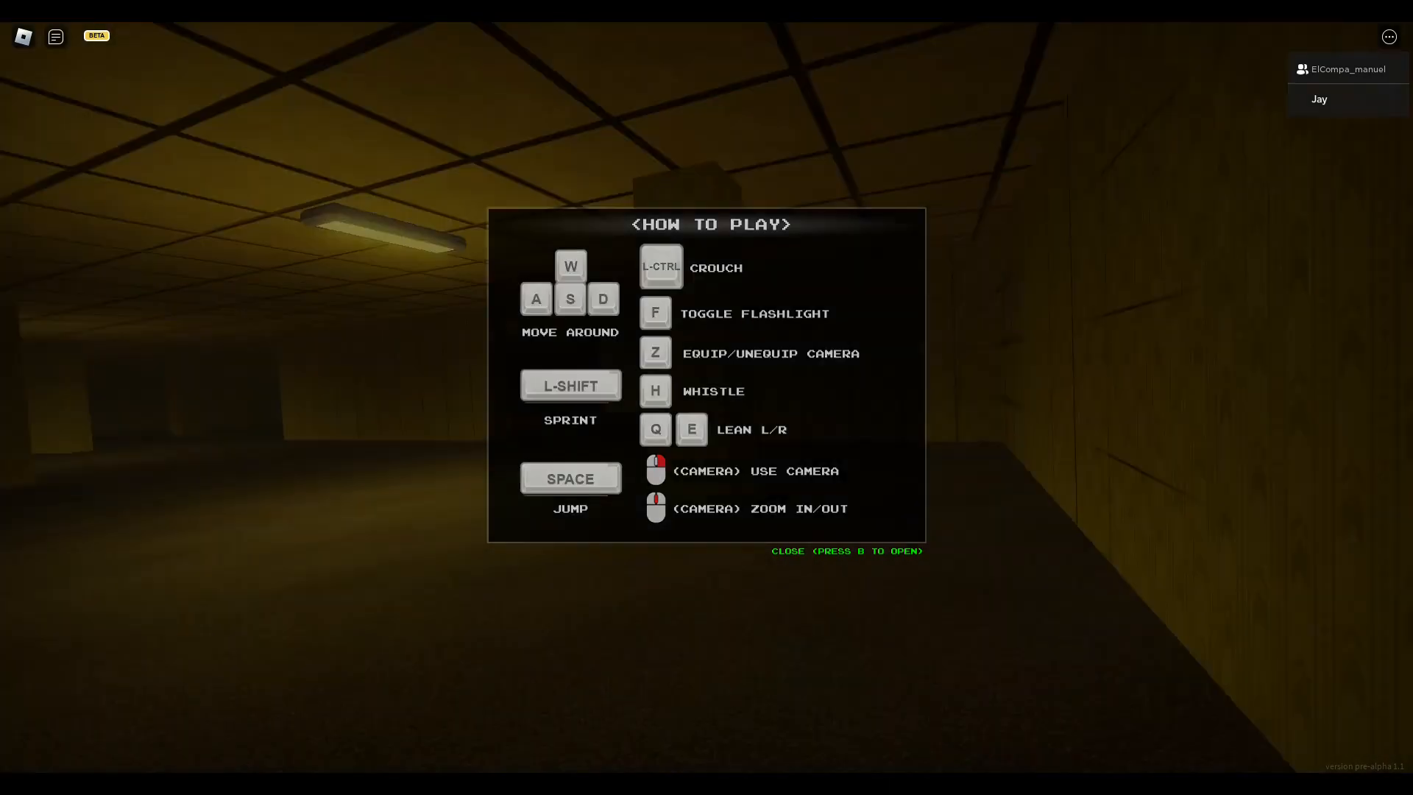
key(b)
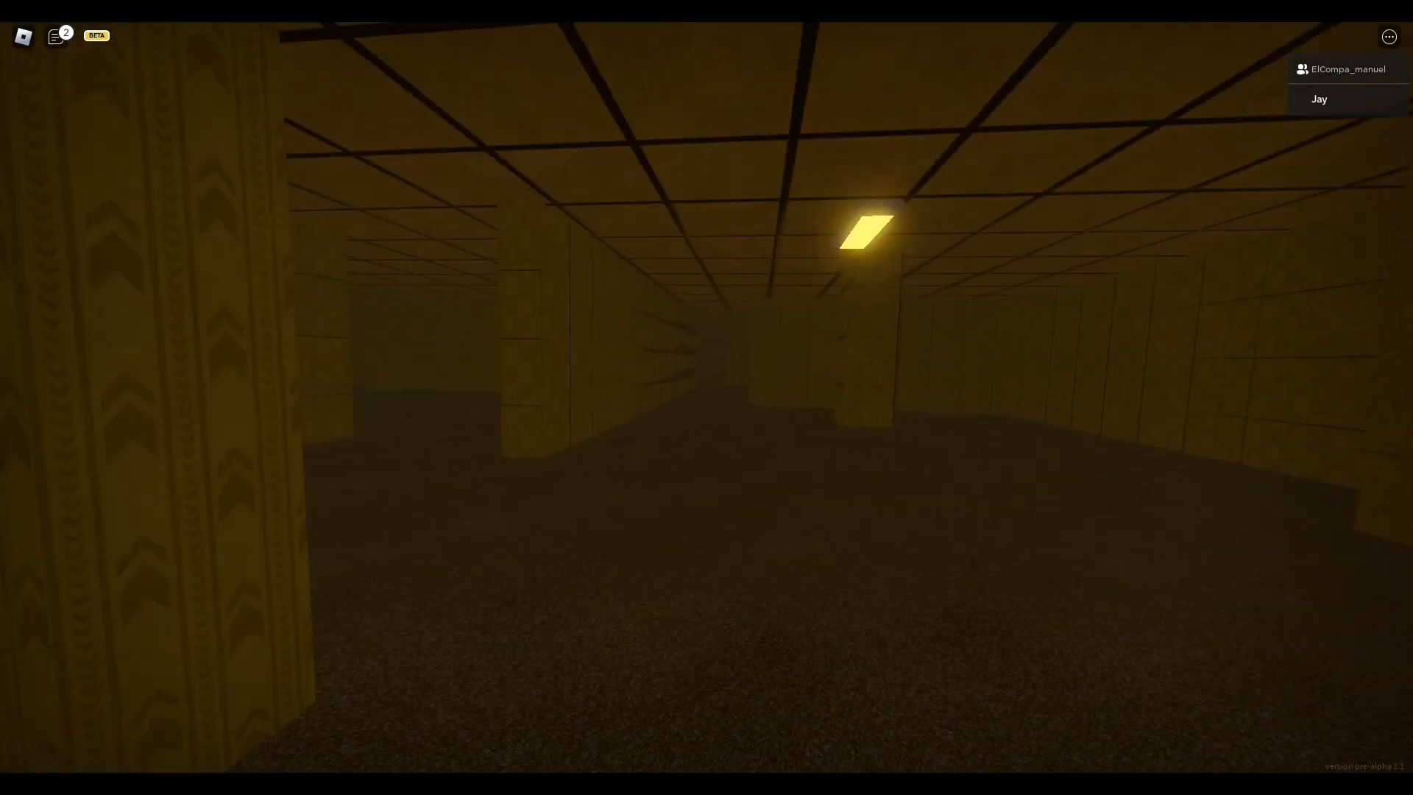
mouse_move(707, 398)
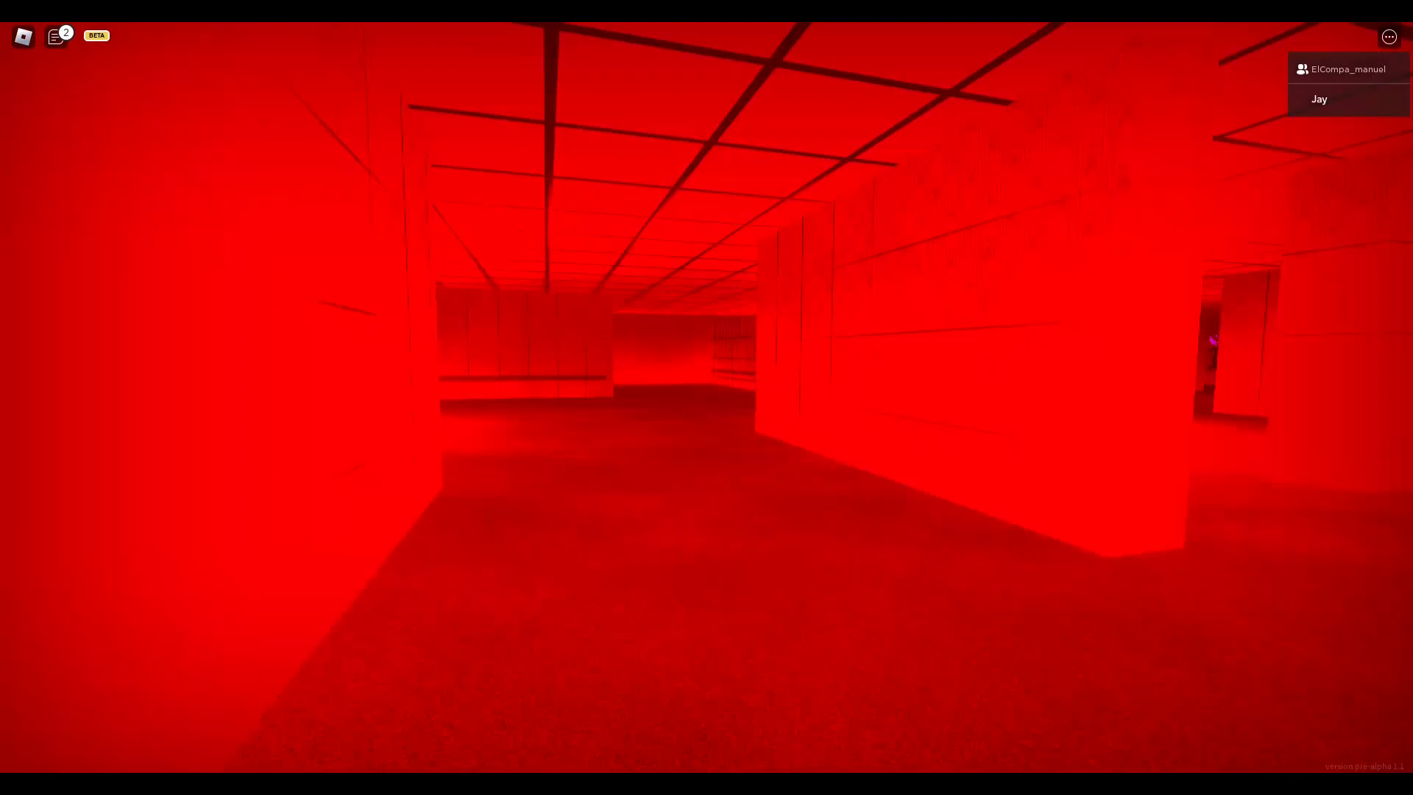
mouse_move(706, 397)
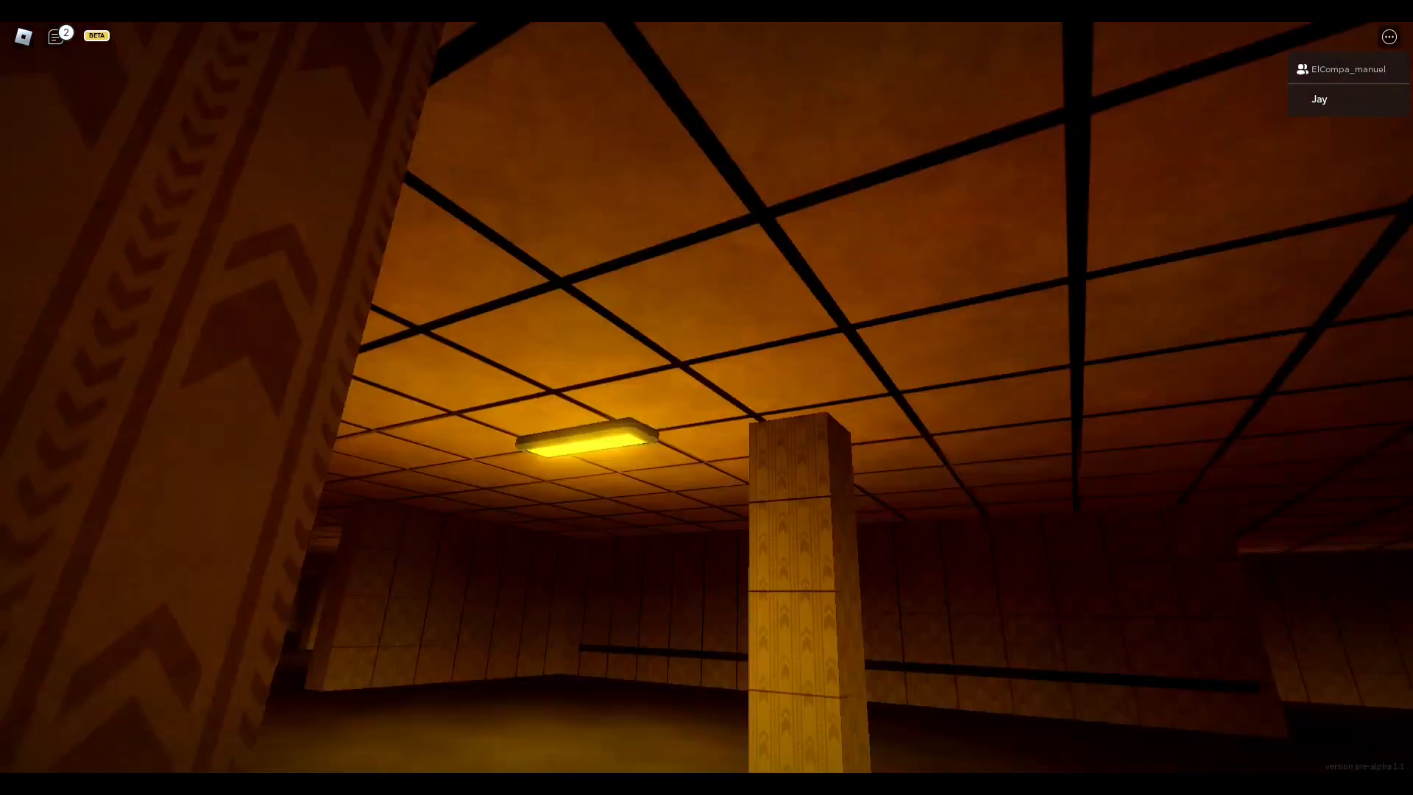